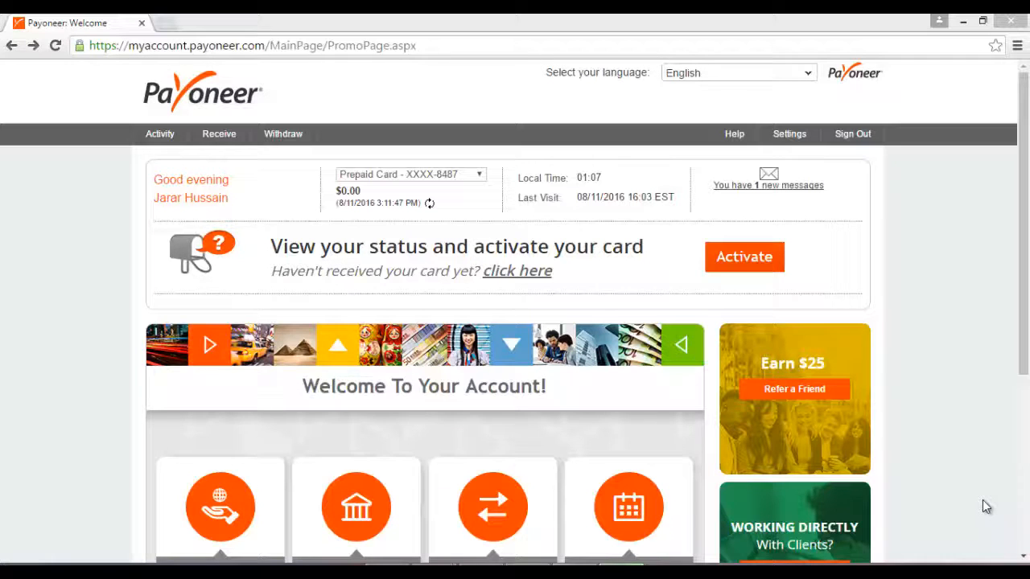
{"action": "mouse_move", "coordinate": [982, 448]}
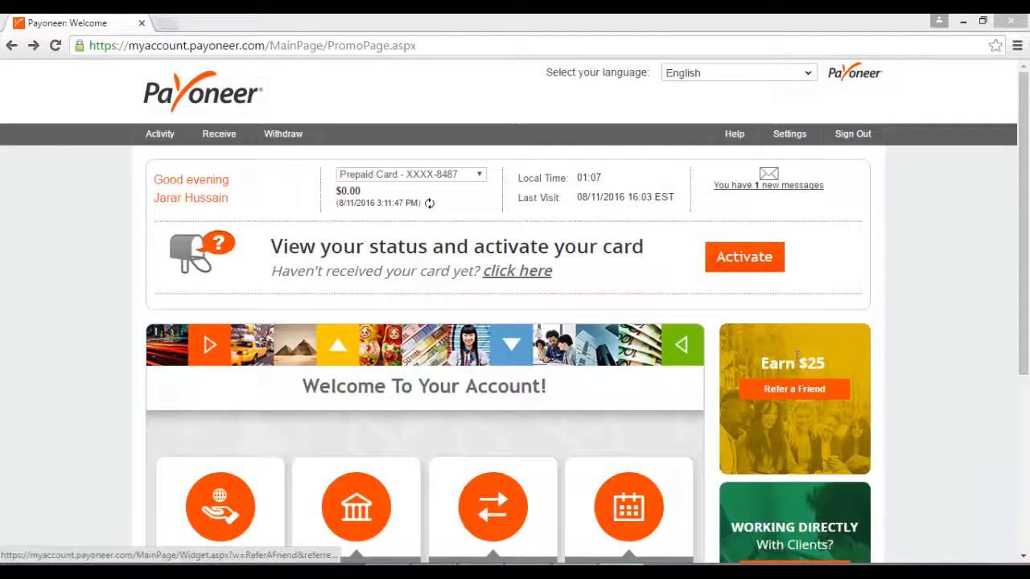
{"action": "mouse_move", "coordinate": [343, 312]}
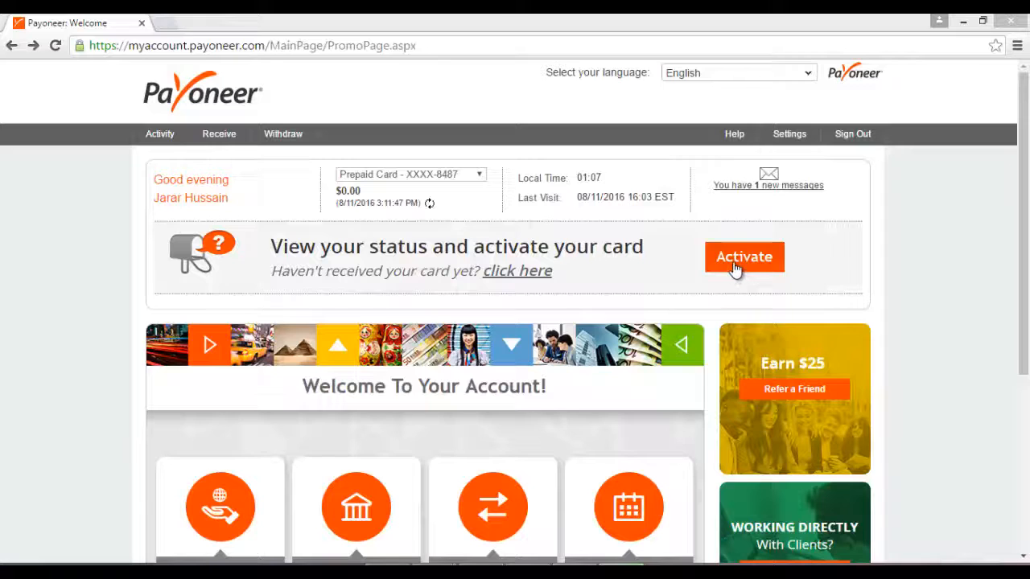
Open the card activation form from the banner and enter the 16-digit card number.
{"action": "left_click", "coordinate": [743, 256]}
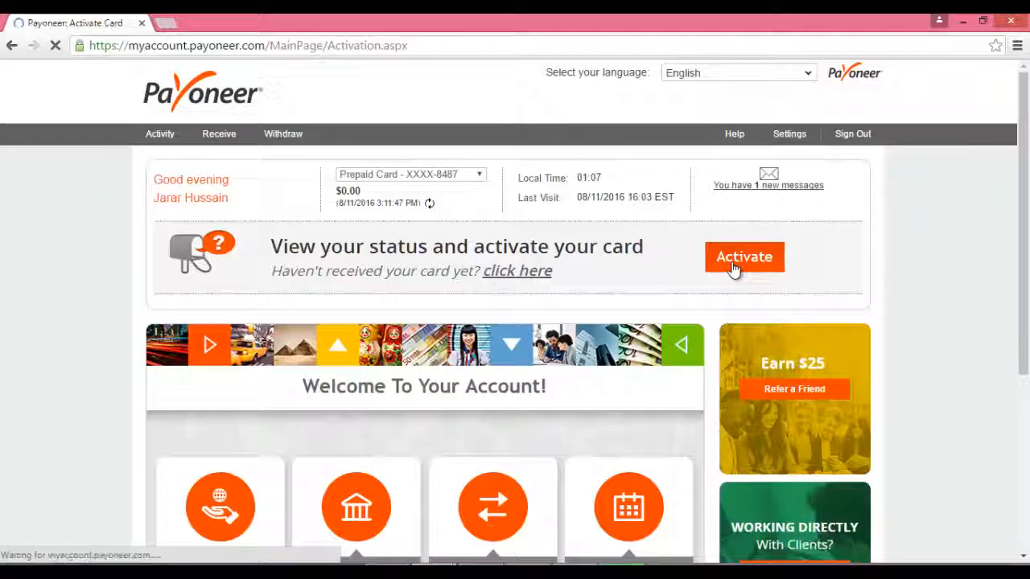
{"action": "left_click", "coordinate": [743, 257]}
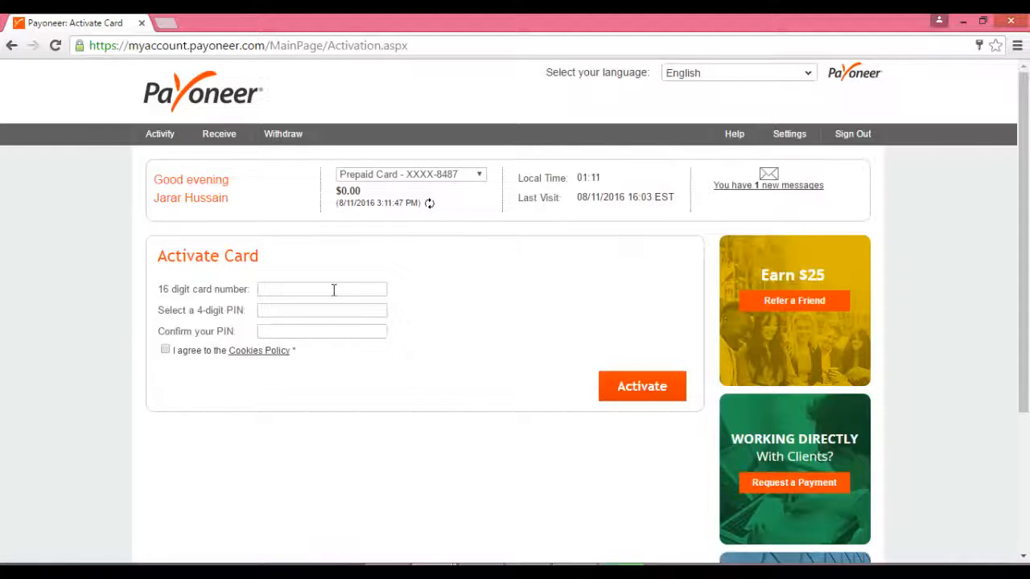
{"action": "left_click", "coordinate": [322, 289]}
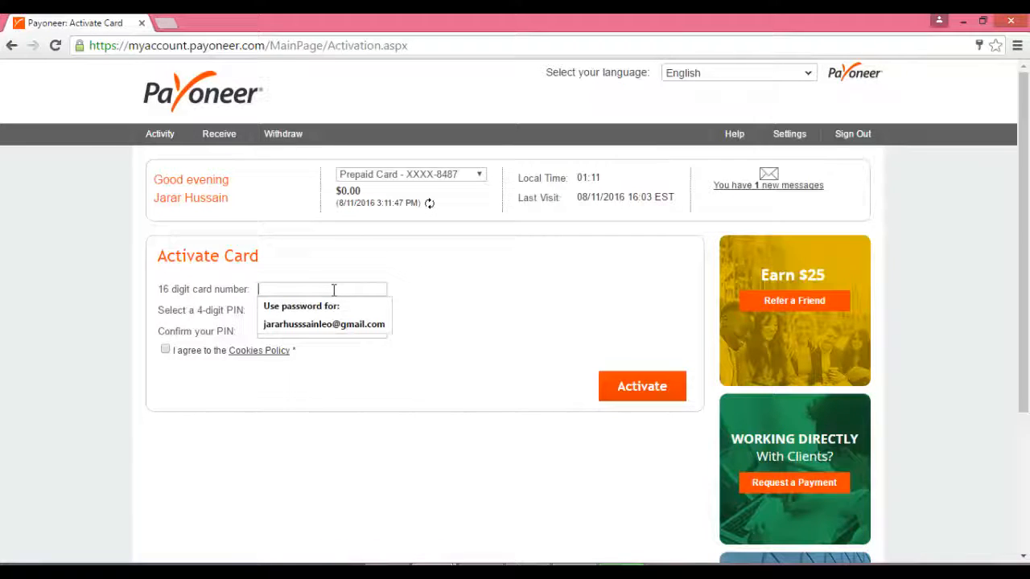
{"action": "type", "text": "*"}
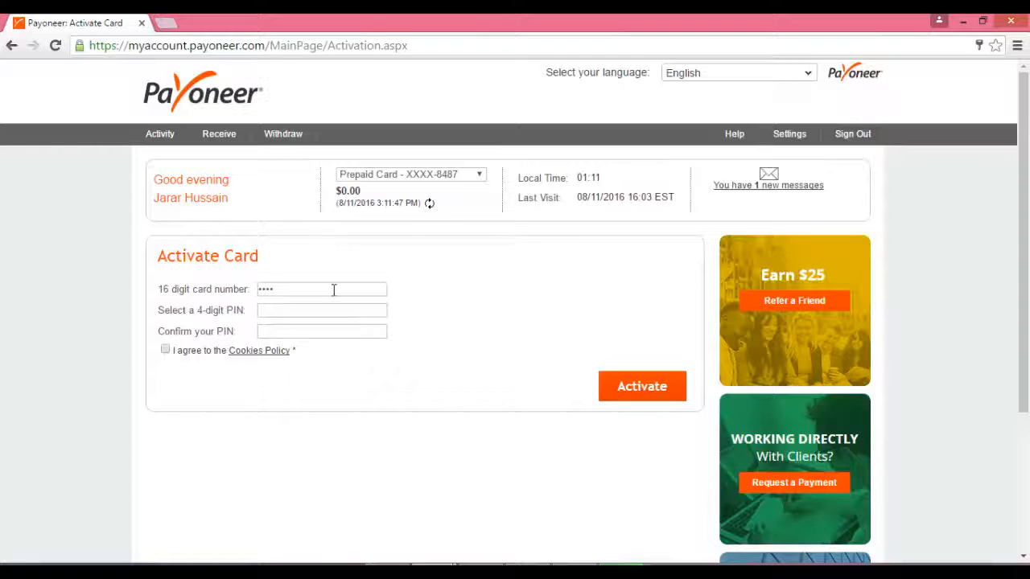
{"action": "type", "text": "5"}
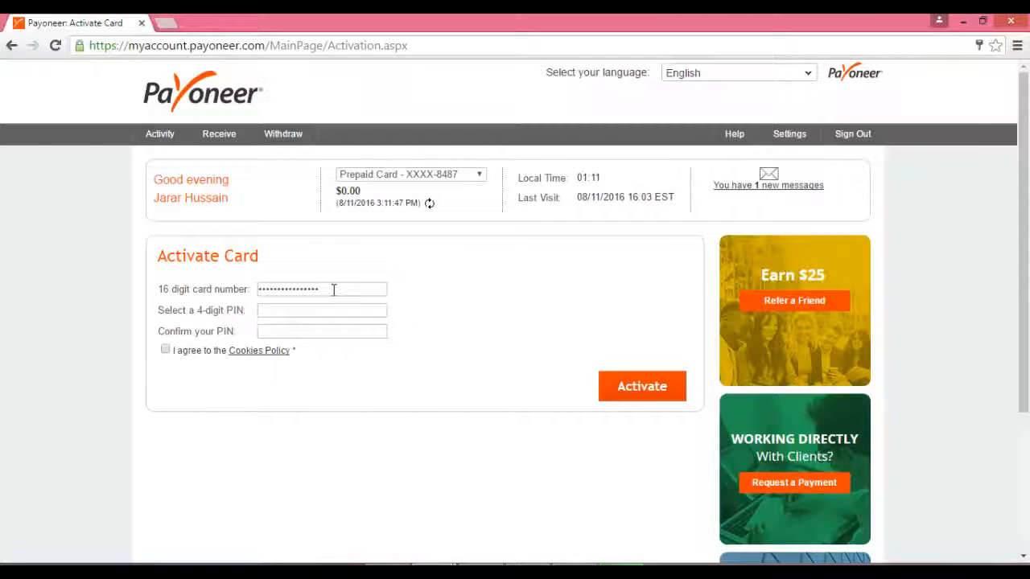
{"action": "left_click", "coordinate": [322, 310]}
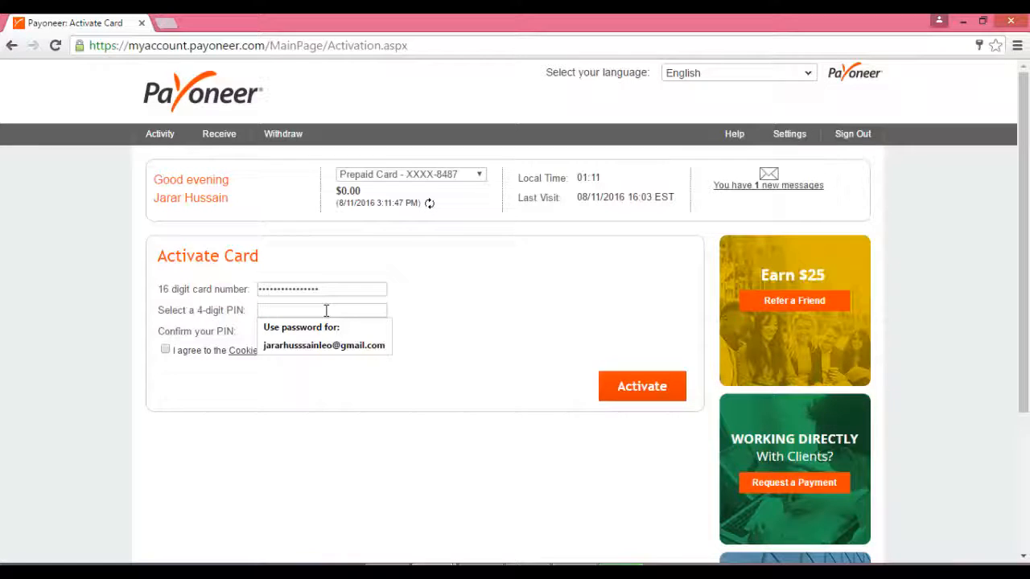
{"action": "type", "text": "1"}
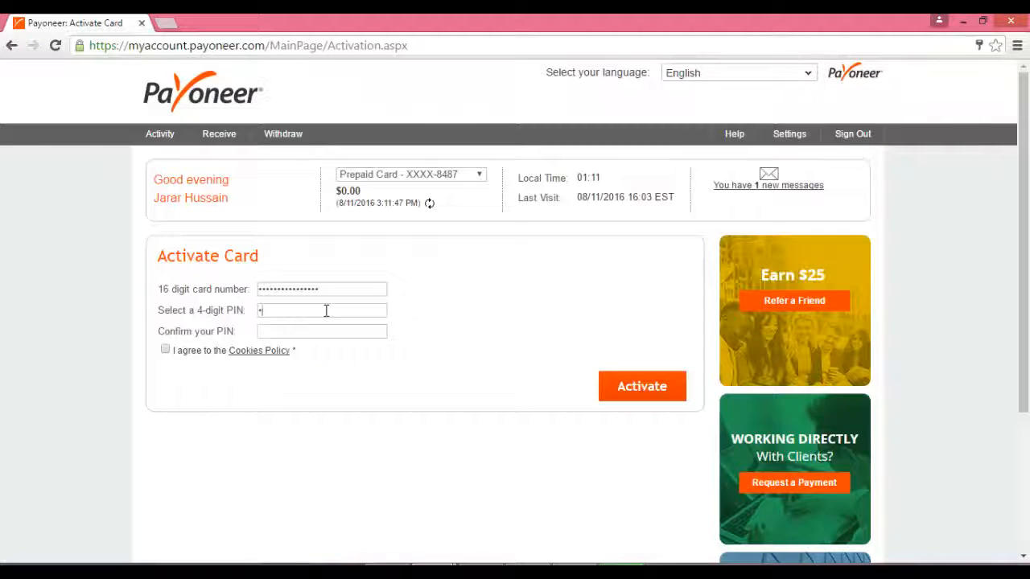
{"action": "type", "text": "234"}
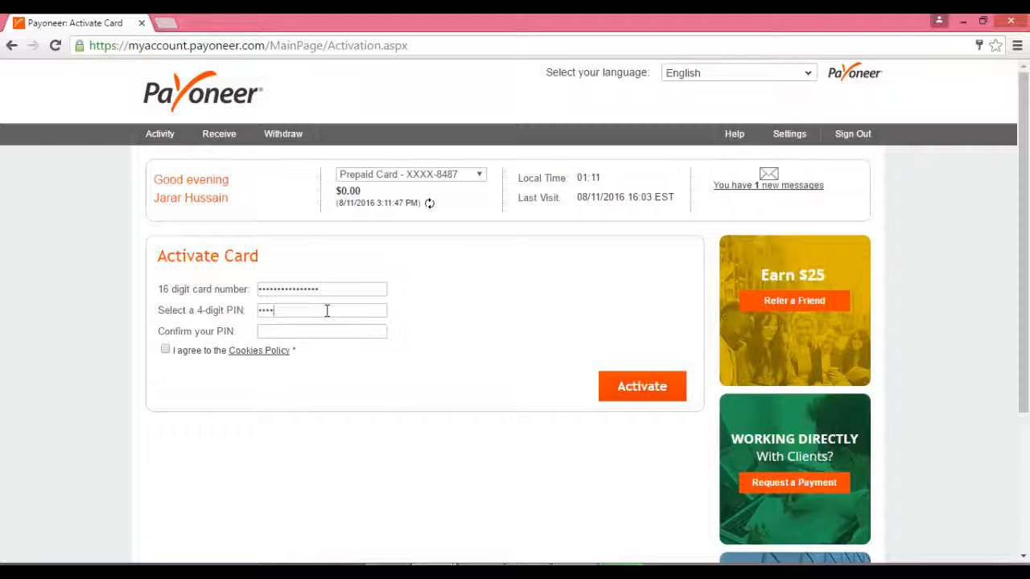
{"action": "left_click", "coordinate": [322, 331]}
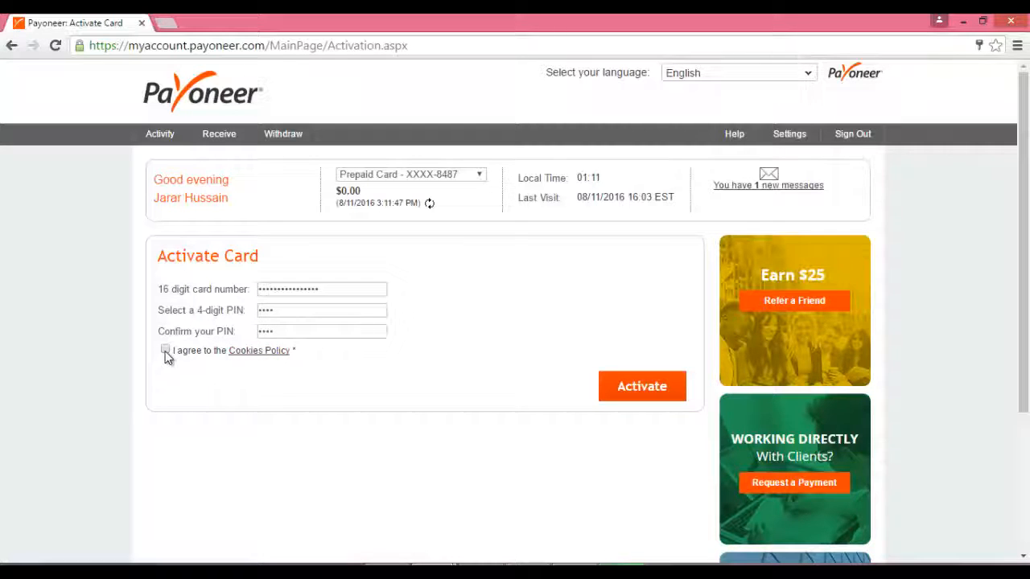
Accept the Cookies Policy and submit activation to reach the success confirmation.
{"action": "left_click", "coordinate": [165, 349]}
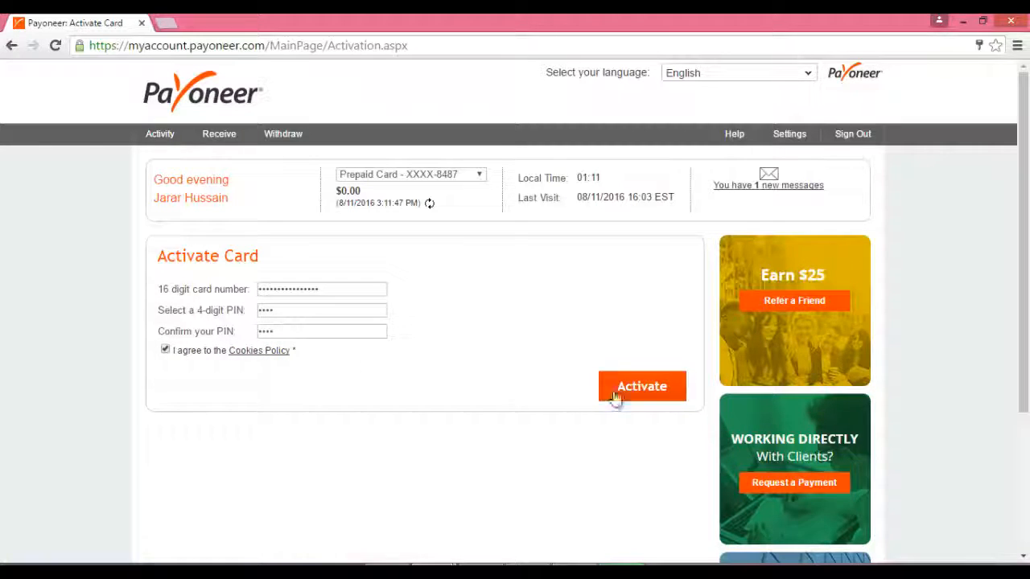
{"action": "left_click", "coordinate": [642, 386]}
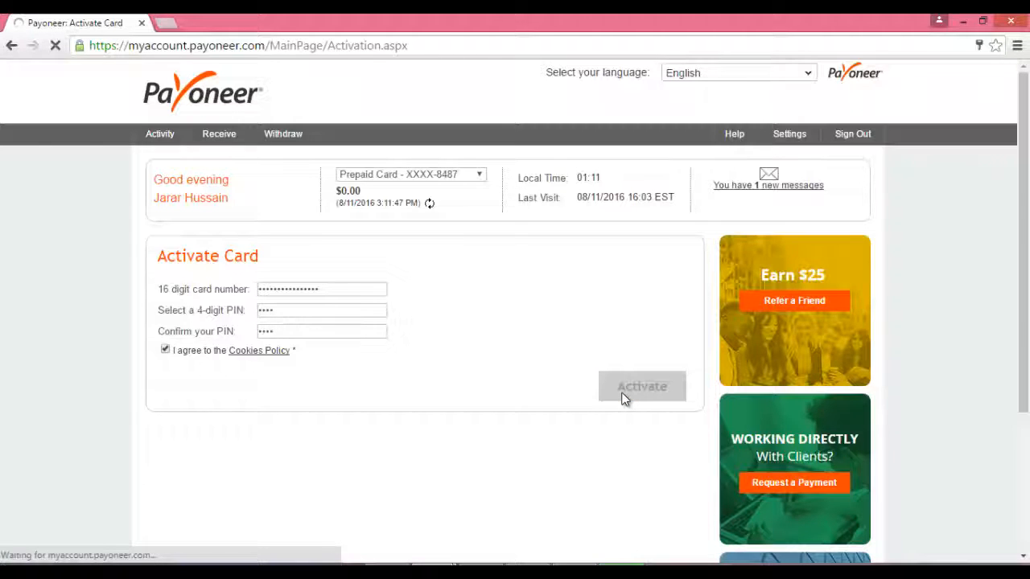
{"action": "left_click", "coordinate": [641, 387]}
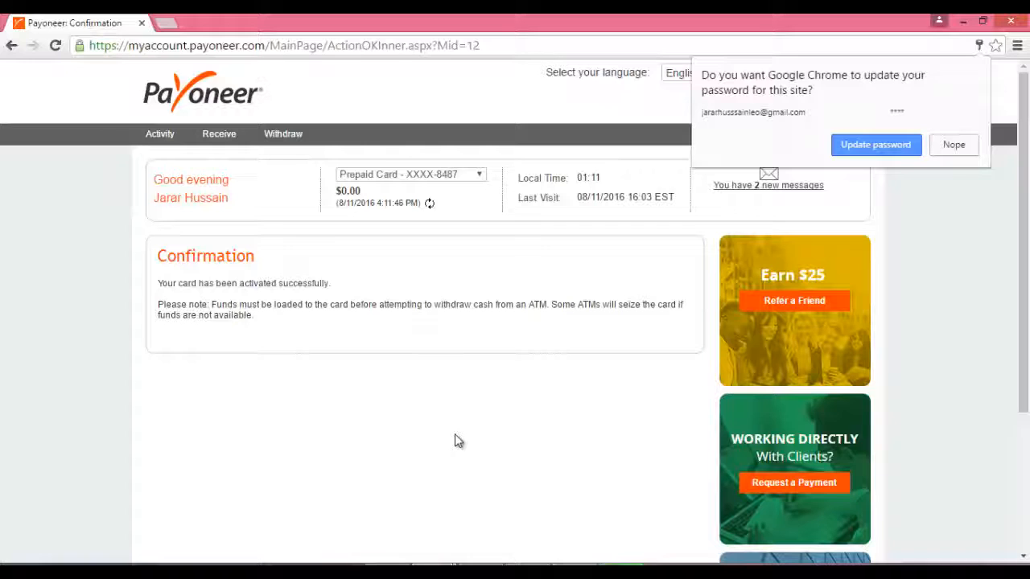
{"action": "mouse_move", "coordinate": [465, 437]}
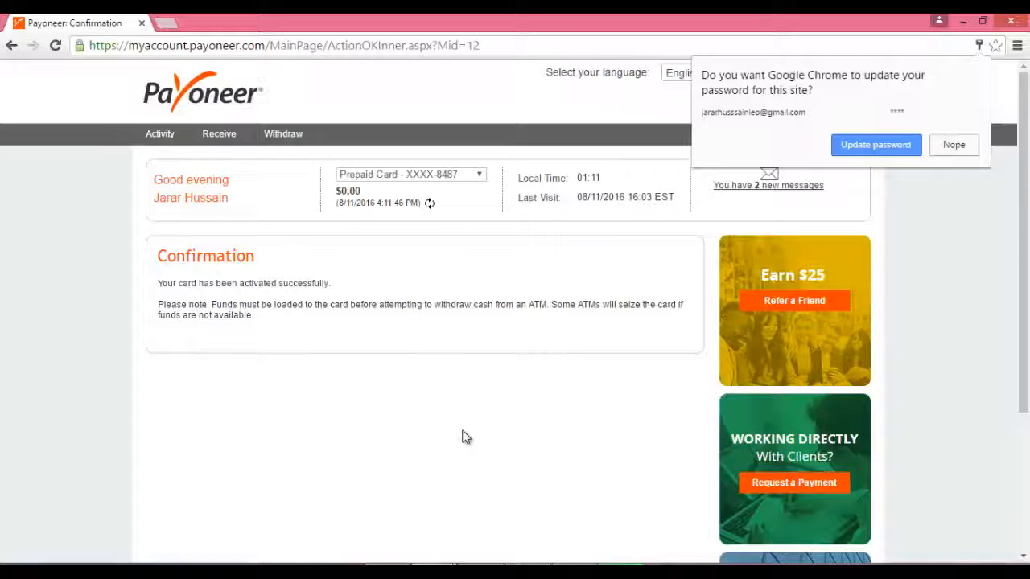